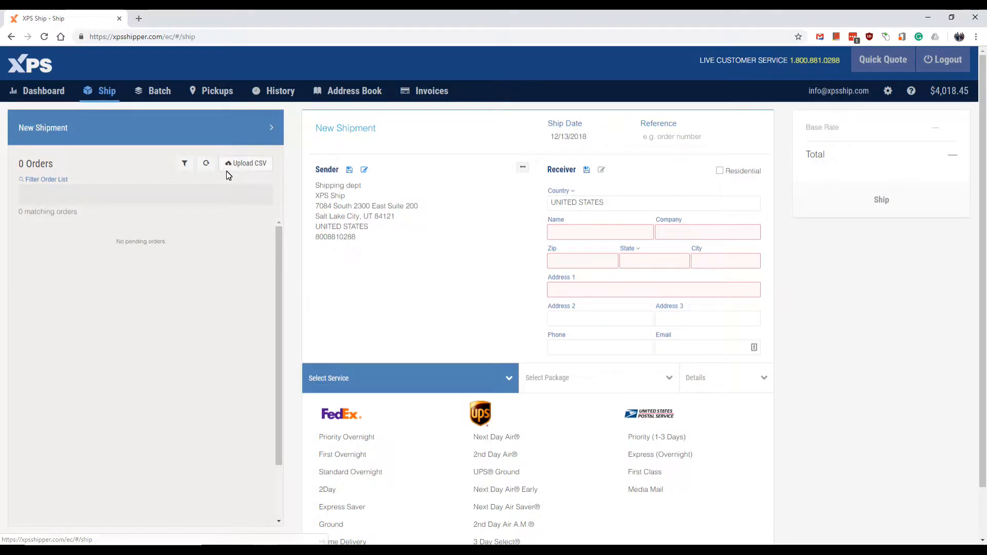
{"action": "mouse_move", "coordinate": [263, 179]}
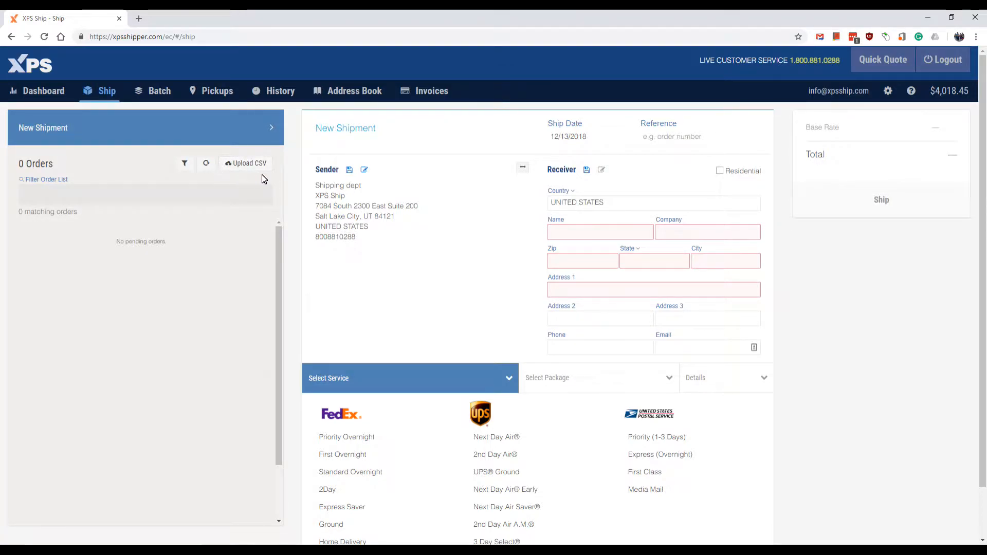
{"action": "mouse_move", "coordinate": [264, 160]}
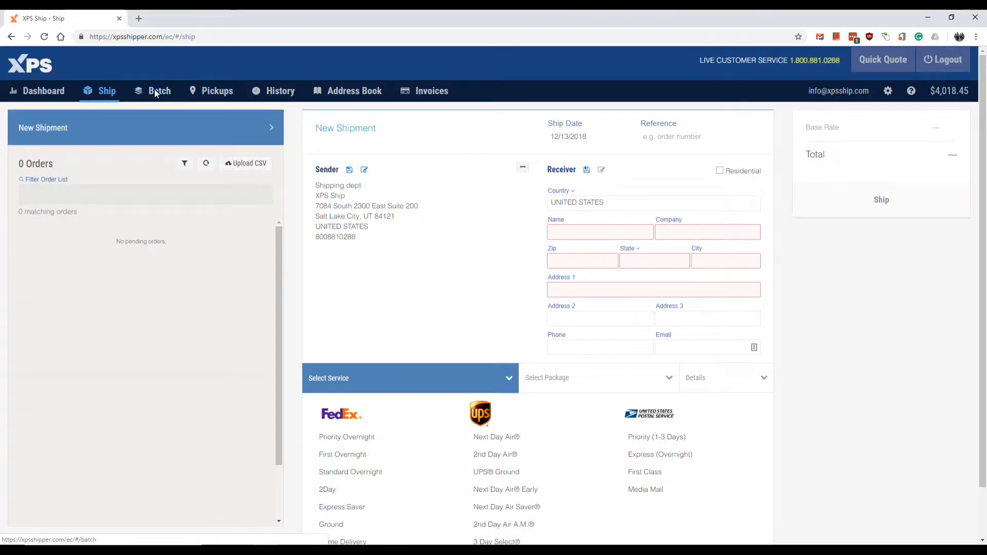
- Open the Batch screen and show the extra order actions menu
{"action": "left_click", "coordinate": [159, 91]}
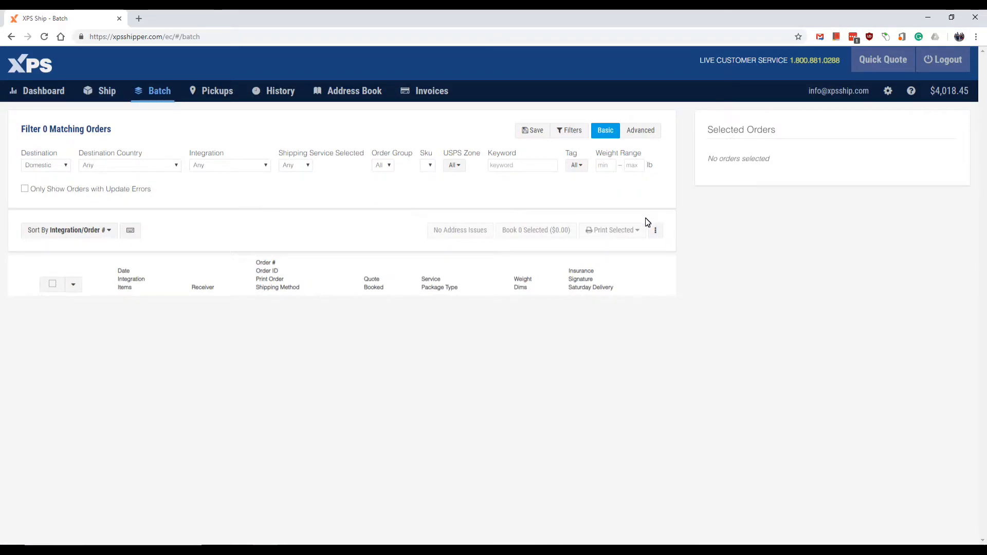
{"action": "mouse_move", "coordinate": [650, 243]}
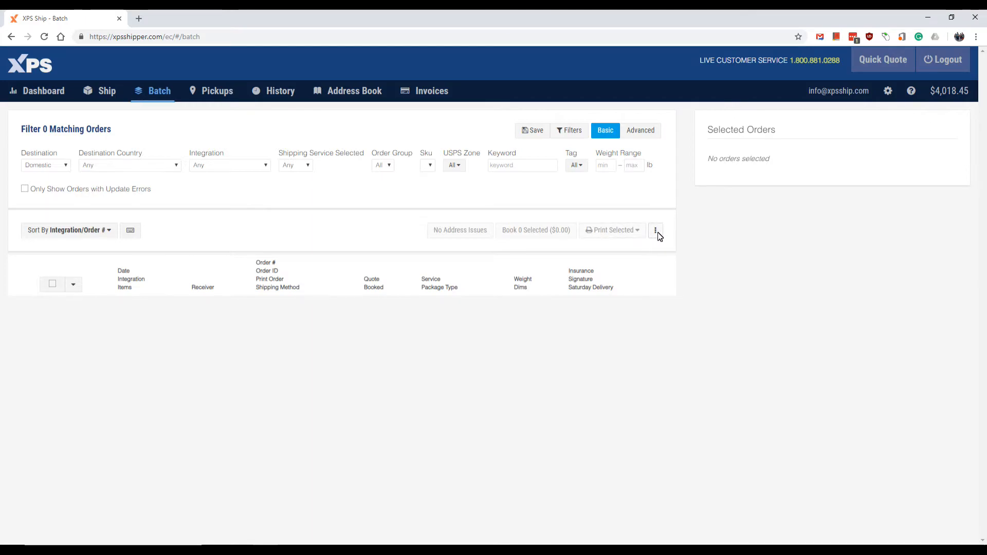
{"action": "left_click", "coordinate": [655, 230]}
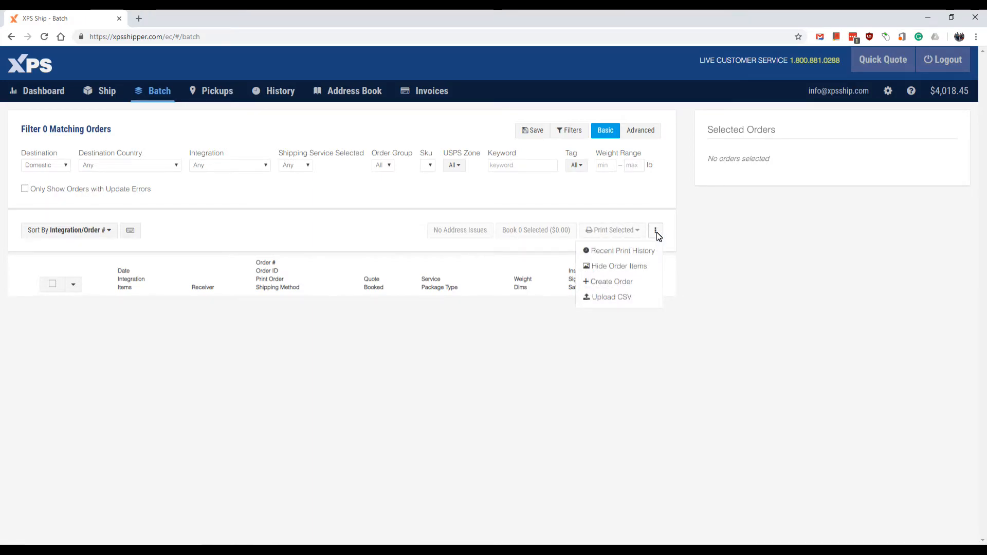
{"action": "mouse_move", "coordinate": [638, 260]}
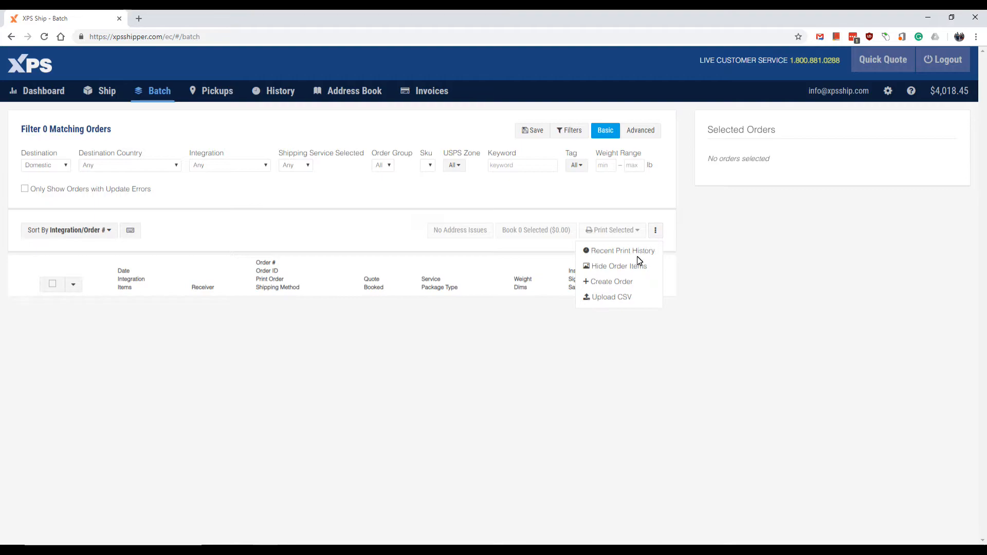
{"action": "left_click", "coordinate": [612, 297]}
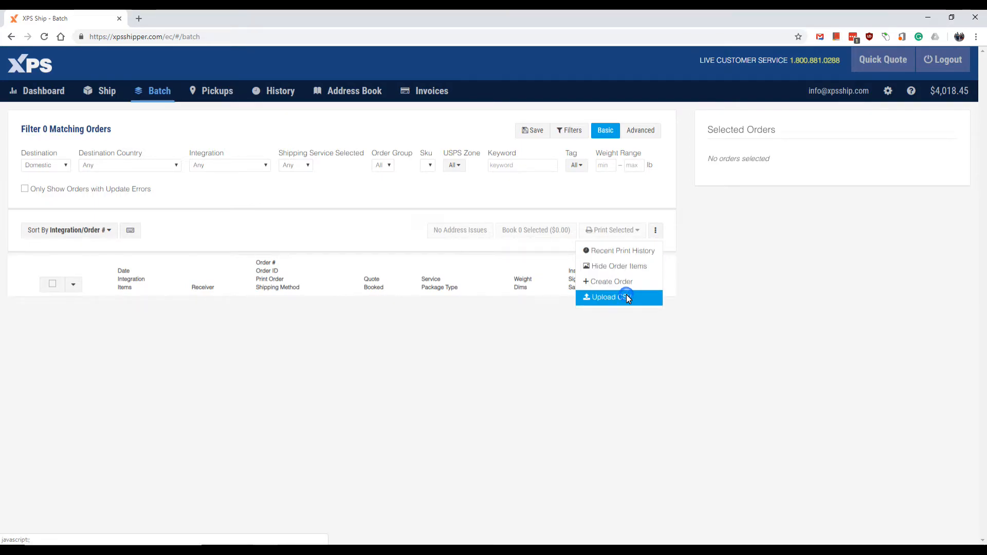
- Choose Upload CSV and pick the CSV Video integration's upload
{"action": "left_click", "coordinate": [619, 297]}
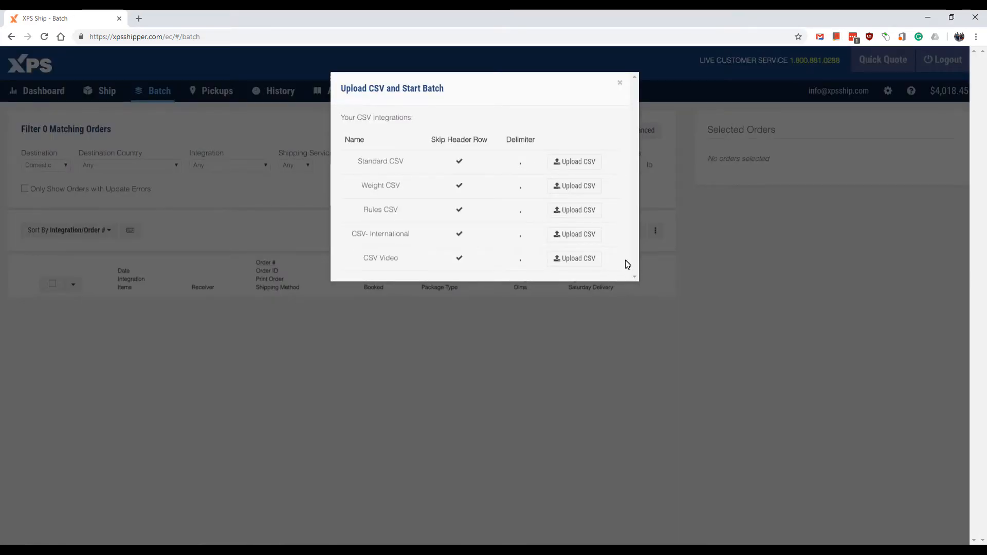
{"action": "mouse_move", "coordinate": [351, 258]}
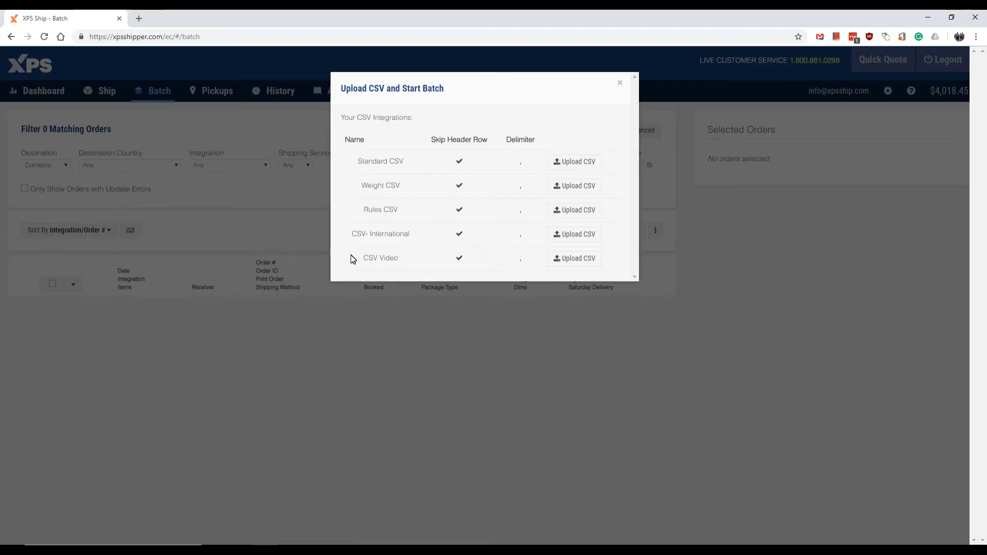
{"action": "mouse_move", "coordinate": [634, 289]}
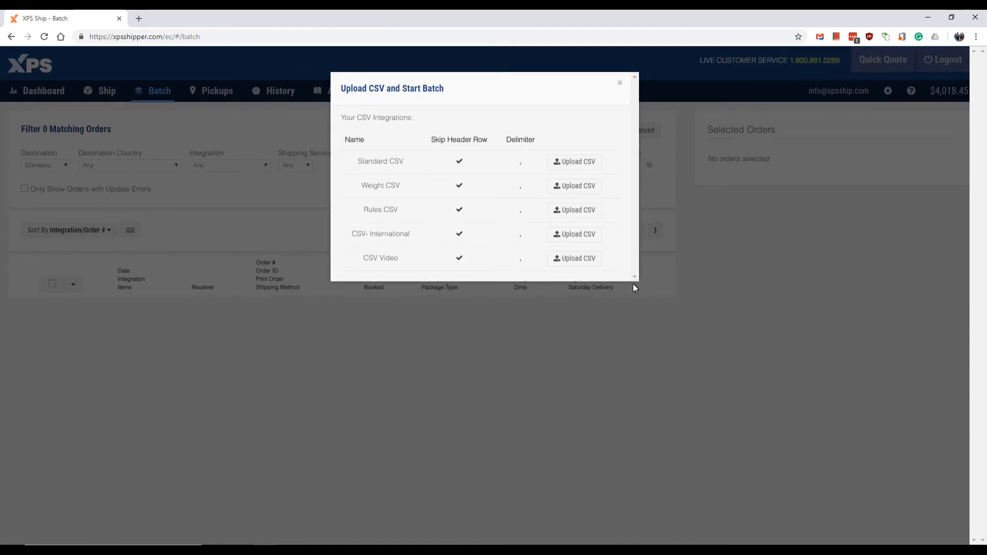
{"action": "mouse_move", "coordinate": [574, 258]}
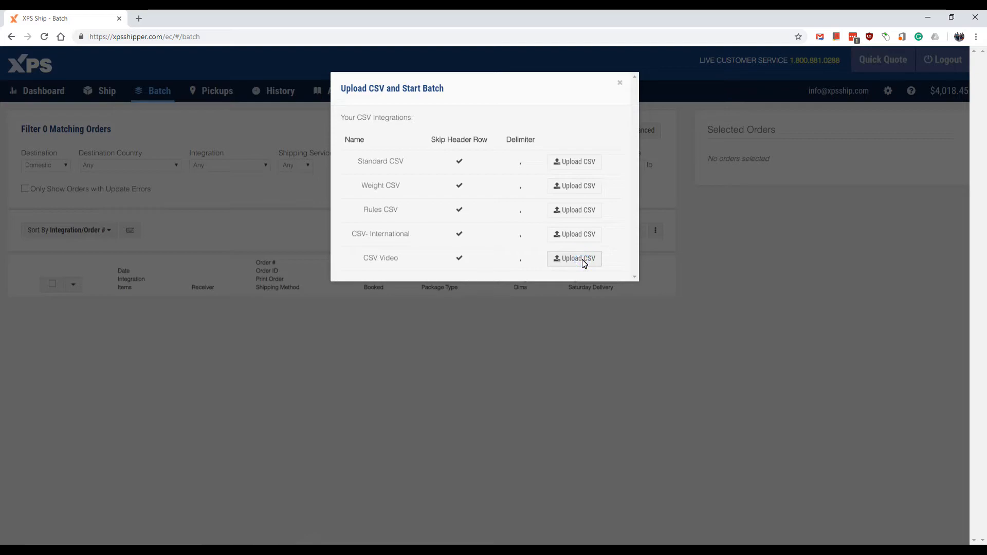
{"action": "left_click", "coordinate": [574, 258]}
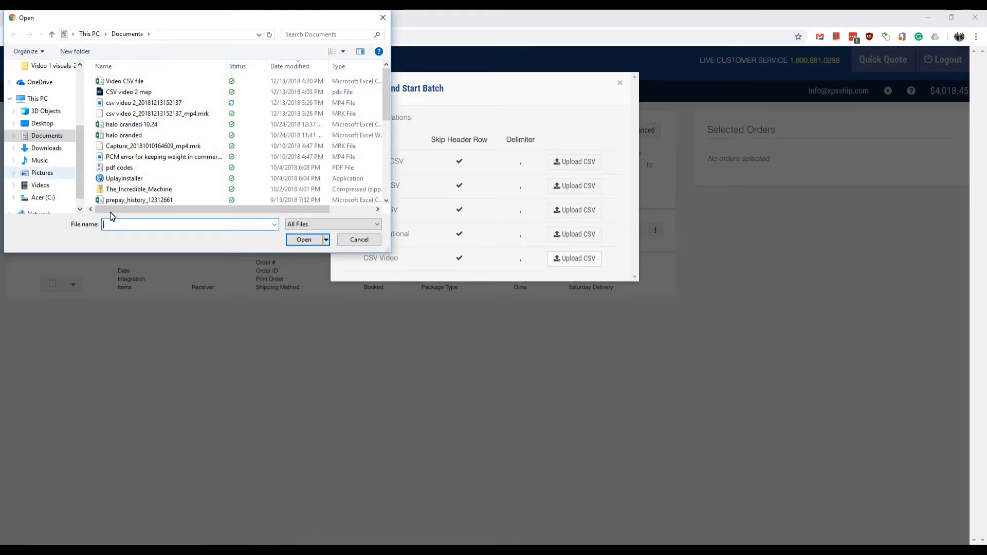
- Select and open the Video CSV file for upload
{"action": "left_click", "coordinate": [123, 81]}
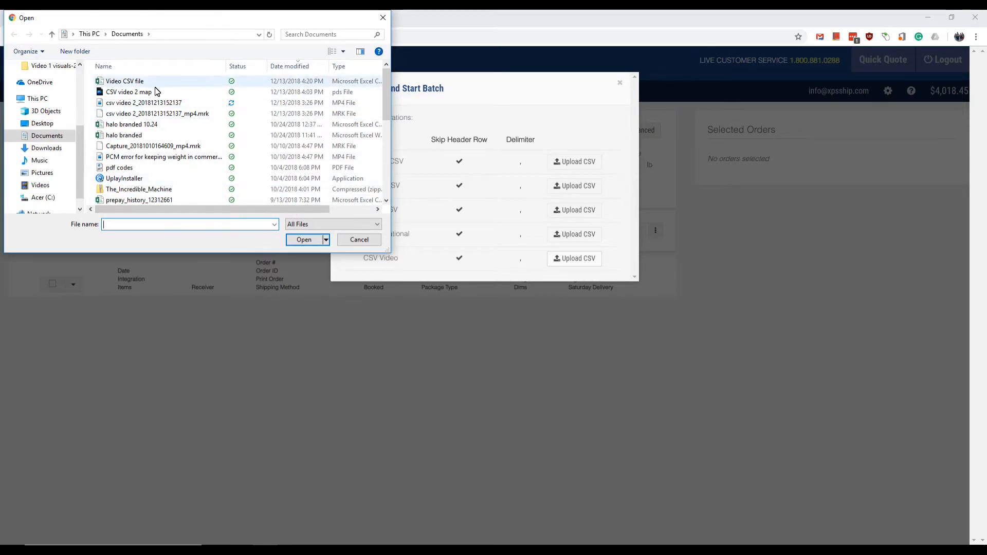
{"action": "left_click", "coordinate": [124, 80]}
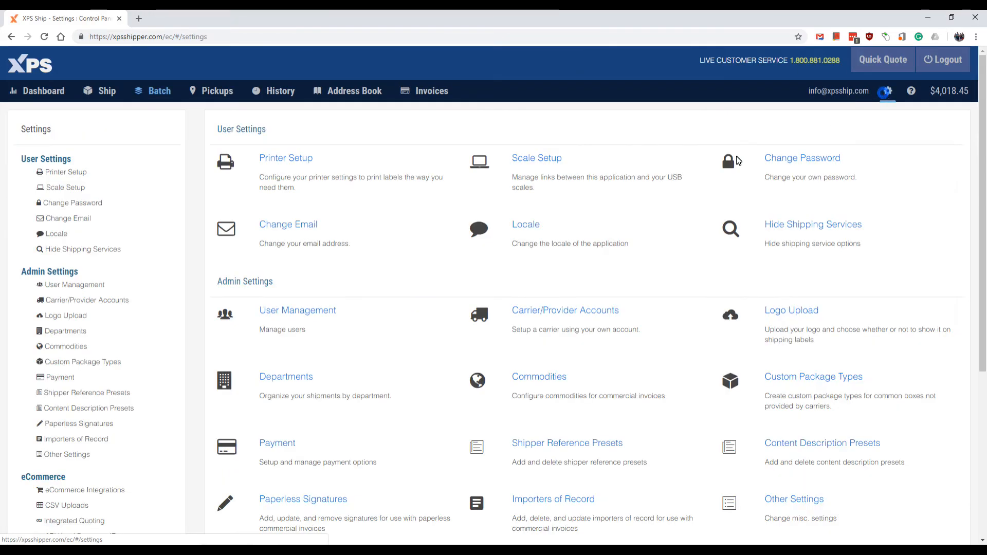
- Check CSV Uploads shows 10 accepted orders, then view them on the Ship screen
{"action": "scroll", "scroll_direction": "down", "scroll_amount": 3}
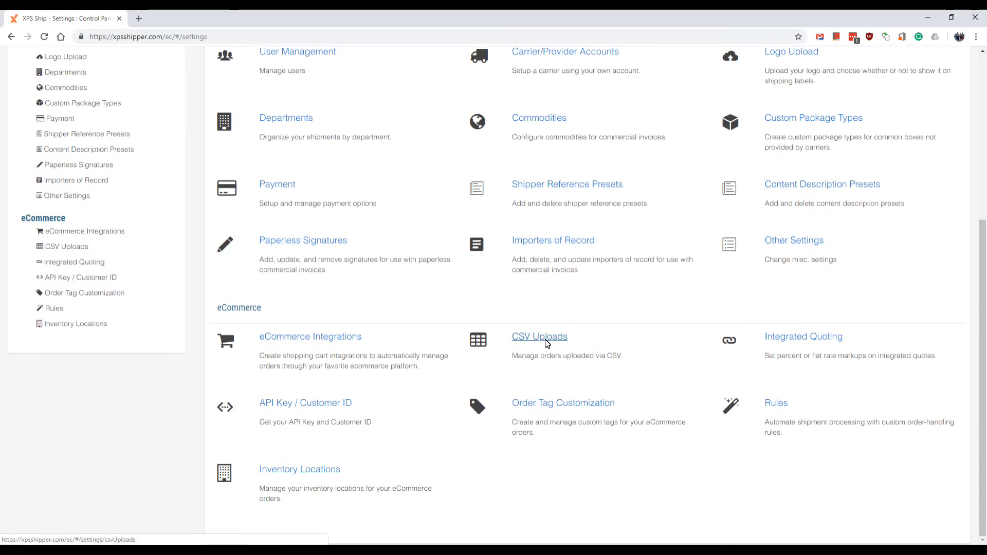
{"action": "left_click", "coordinate": [539, 337]}
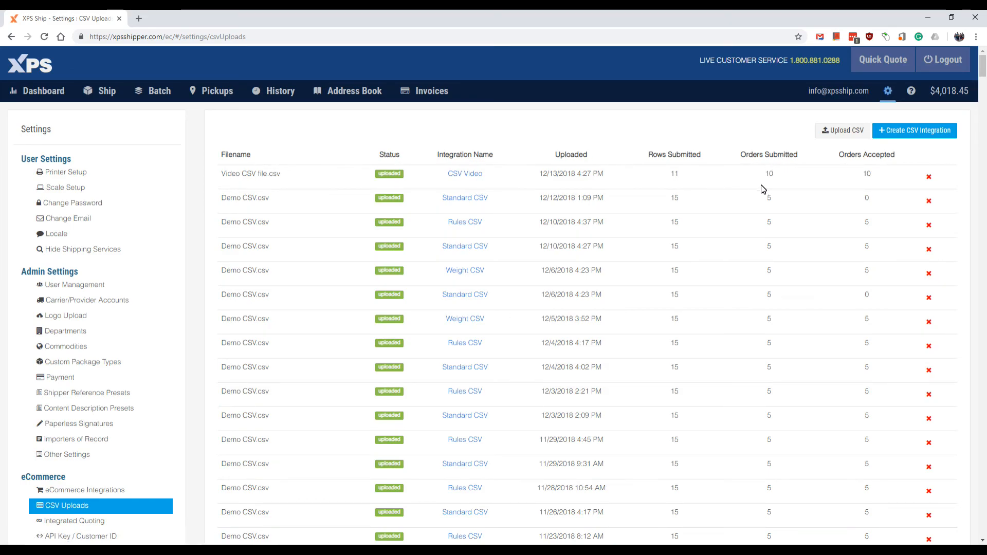
{"action": "mouse_move", "coordinate": [886, 189]}
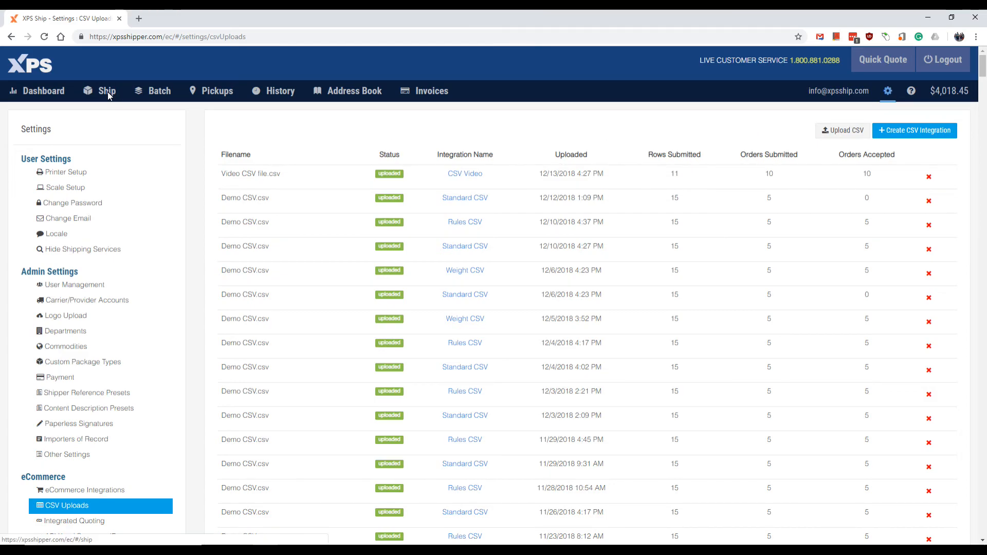
{"action": "left_click", "coordinate": [107, 90]}
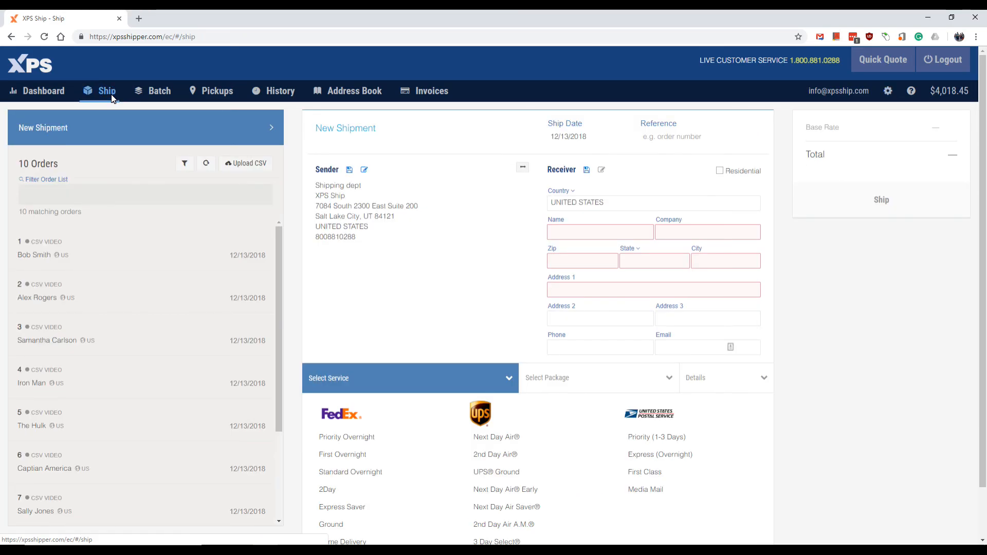
{"action": "mouse_move", "coordinate": [480, 291]}
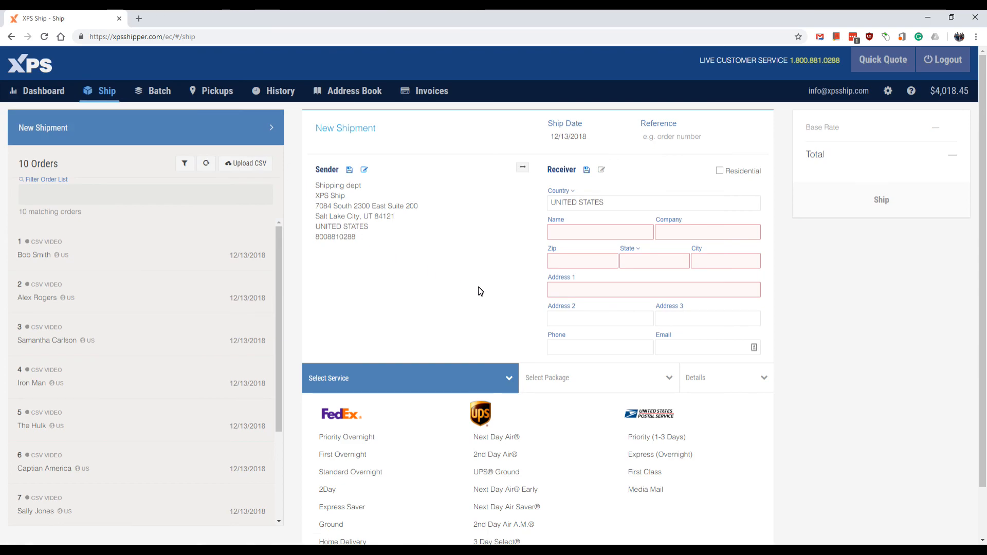